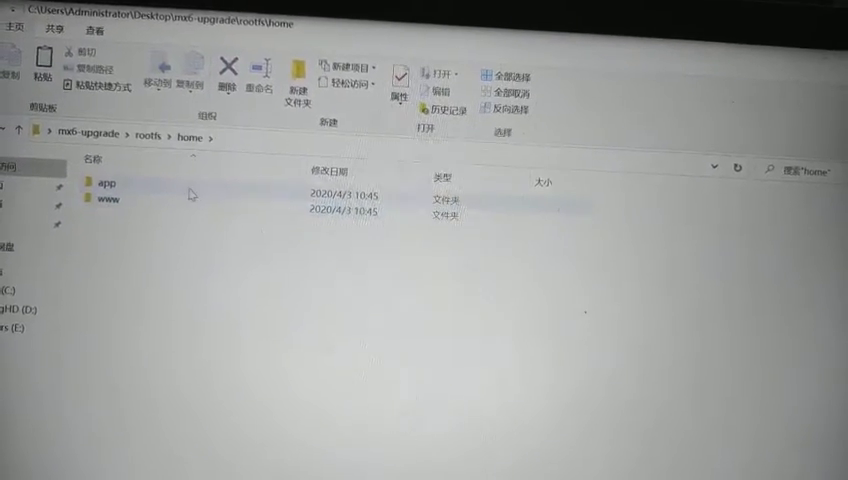
Enter the app folder on the way to images/default in the rootfs home.
double_click(106, 184)
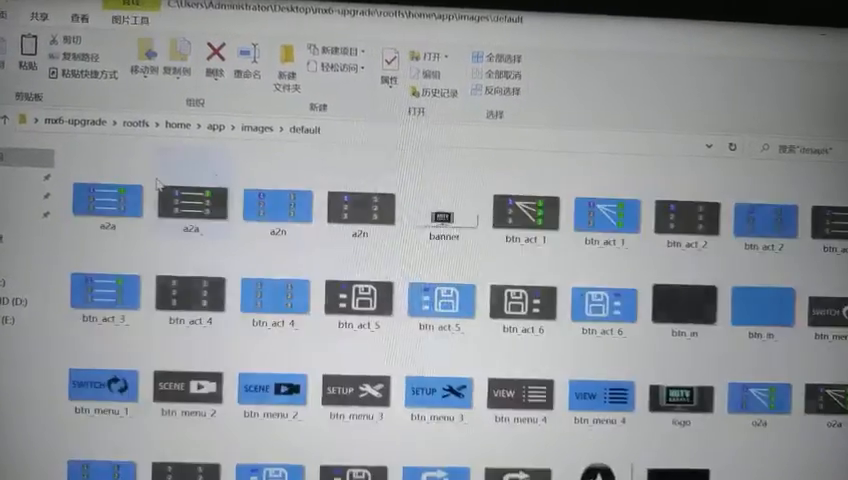
scroll(down, 3)
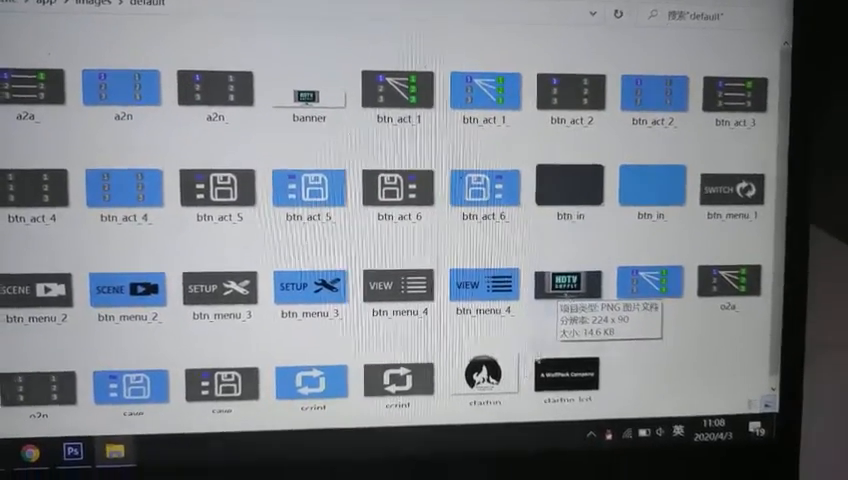
scroll(down, 3)
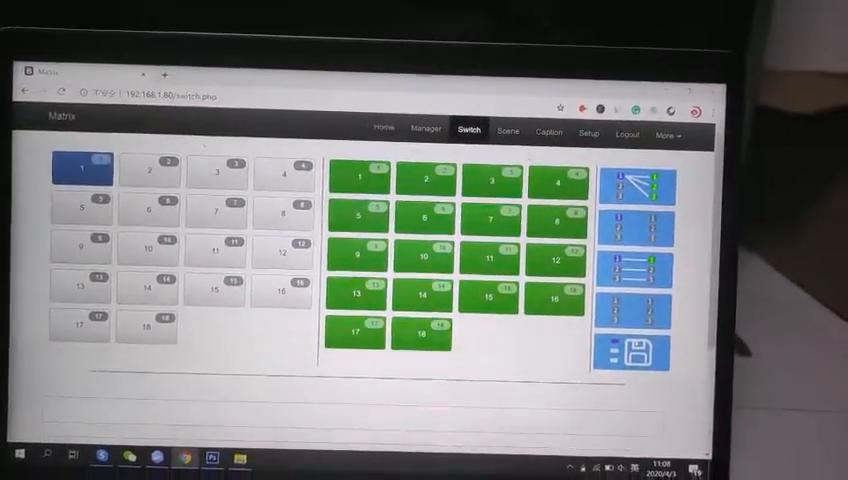
Expand the More menu on the Switch page to list system and upgrade options.
click(668, 136)
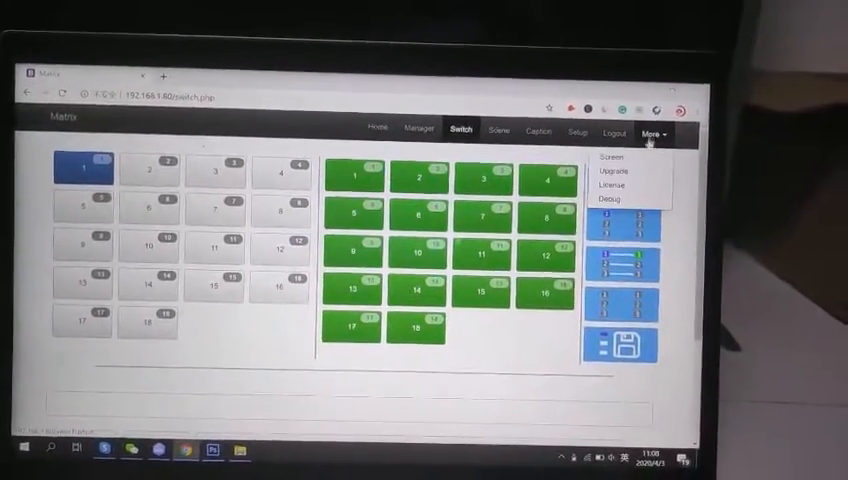